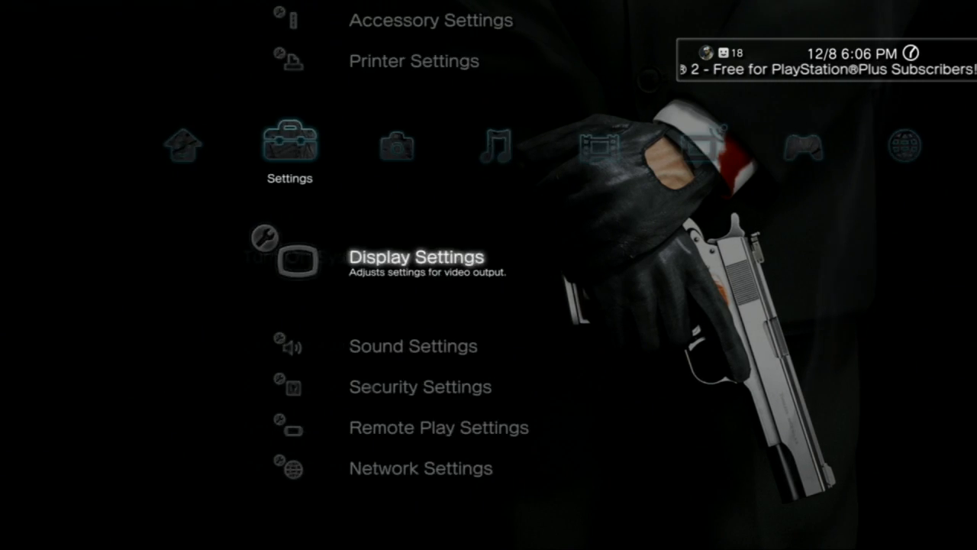
Reach Video Output Settings under Display Settings and start the setup at the connector-type choice
scroll("left", 3)
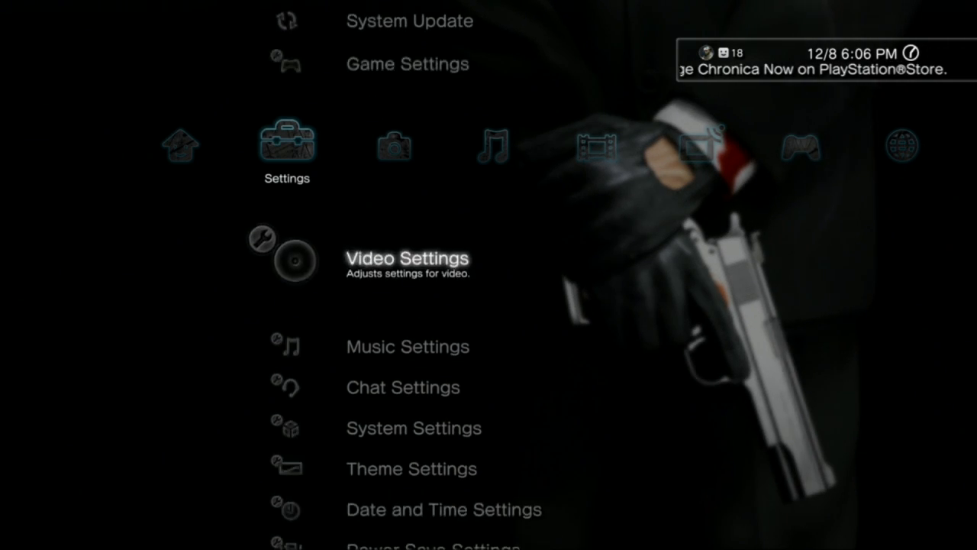
scroll("down", 3)
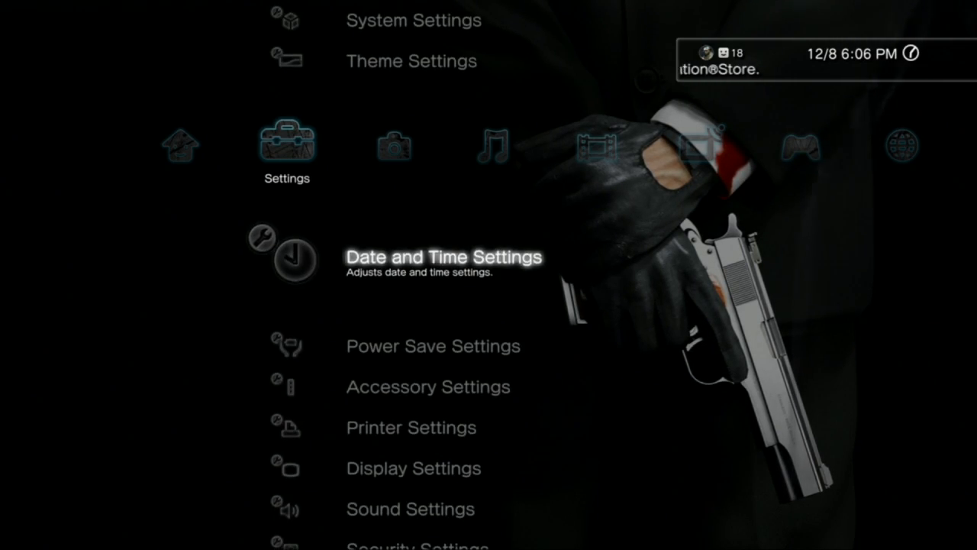
scroll("down", 3)
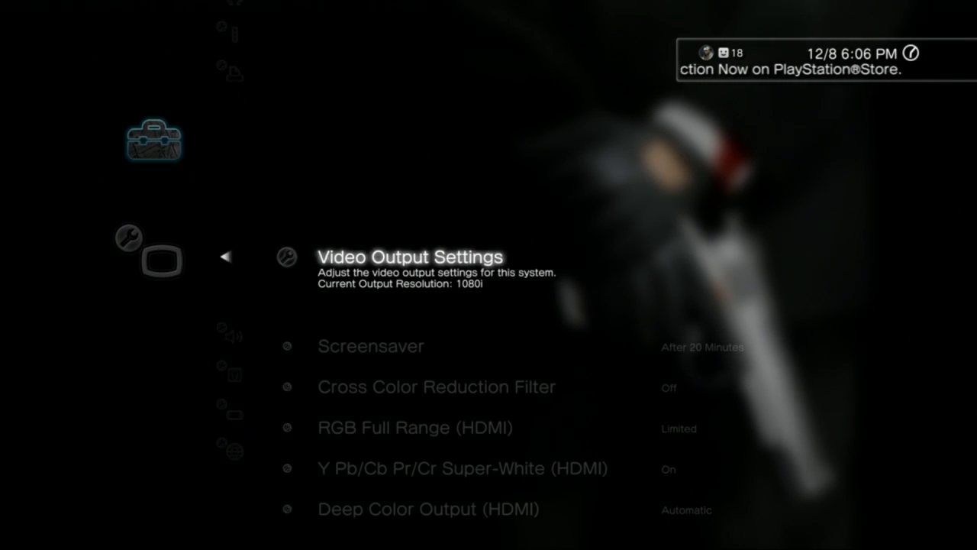
scroll("down", 3)
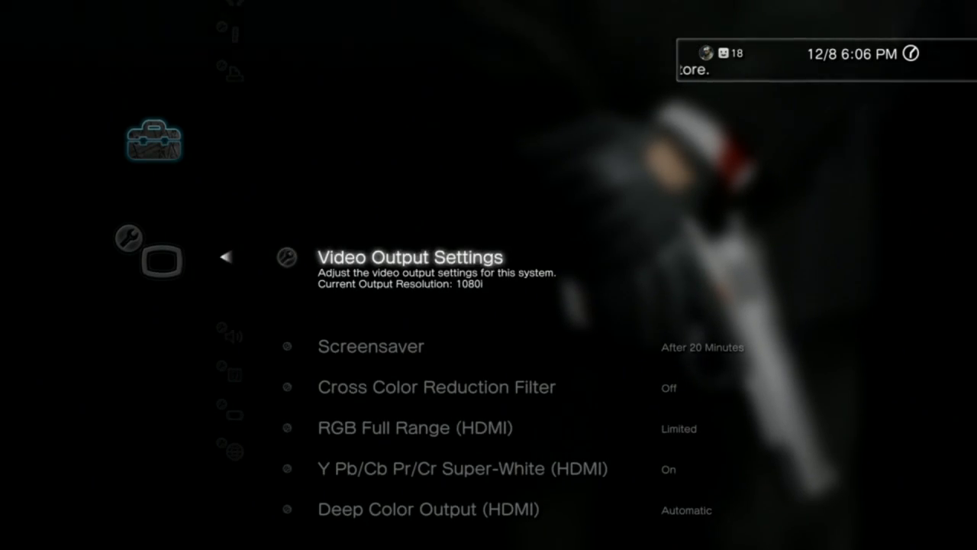
left_click(410, 257)
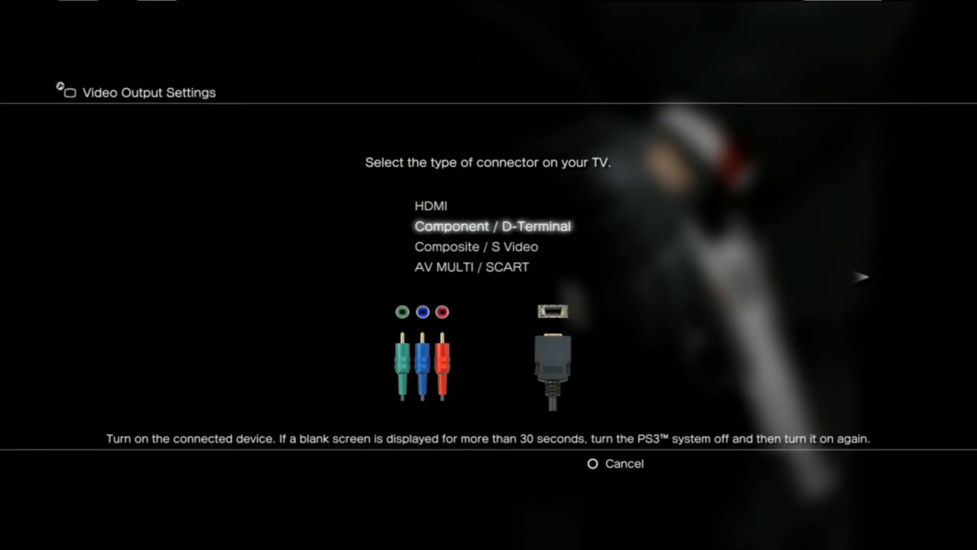
Confirm Component / D-Terminal as the connector, reaching the supported-resolutions screen (Standard, 480p, 720p, 1080i)
key("Down")
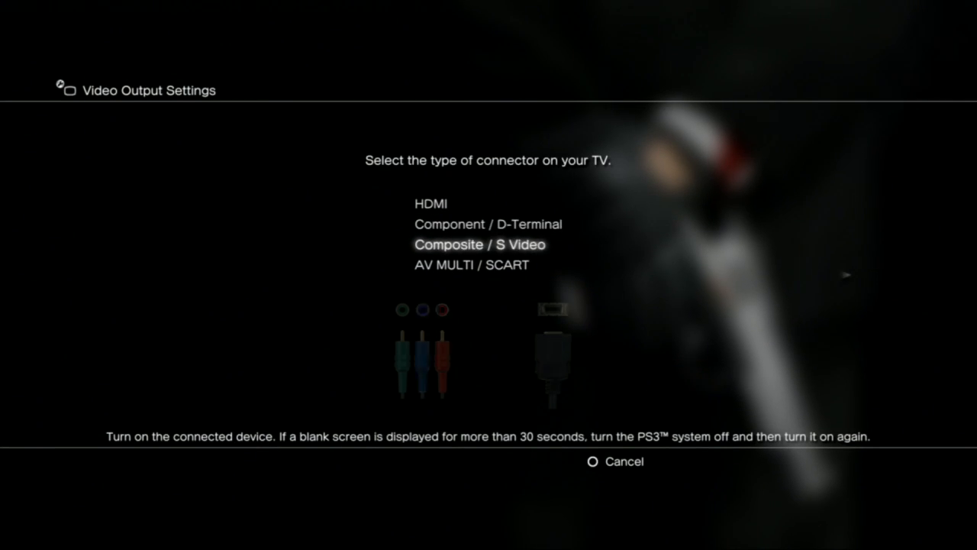
key("Up")
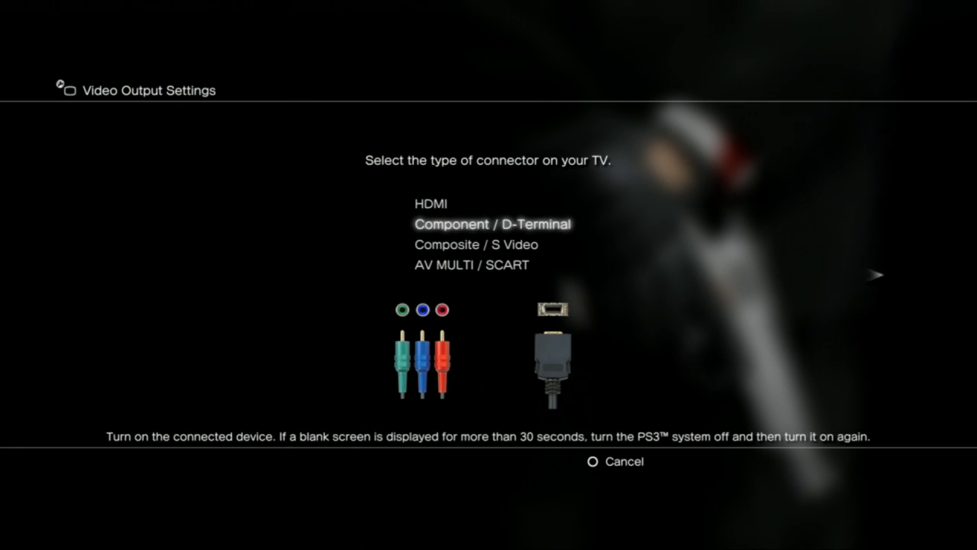
key("down")
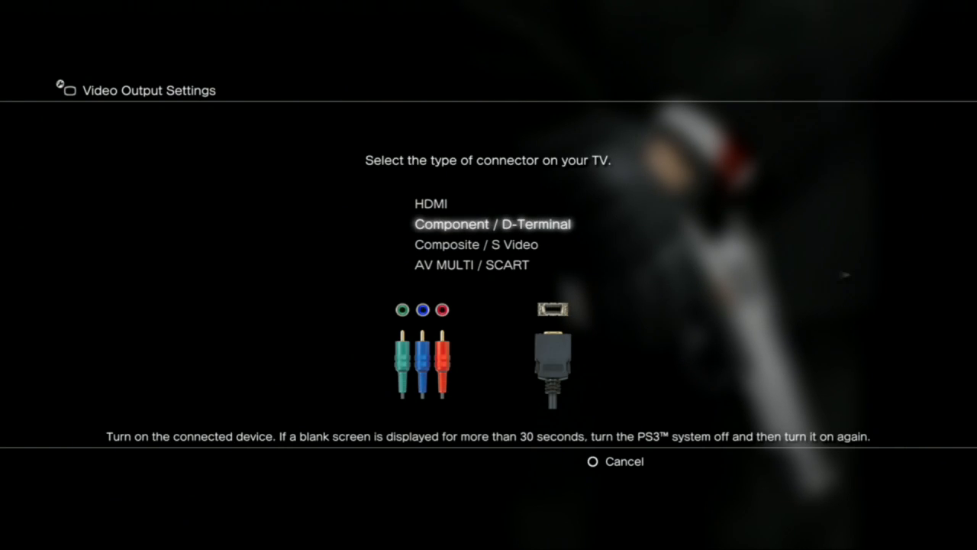
left_click(491, 223)
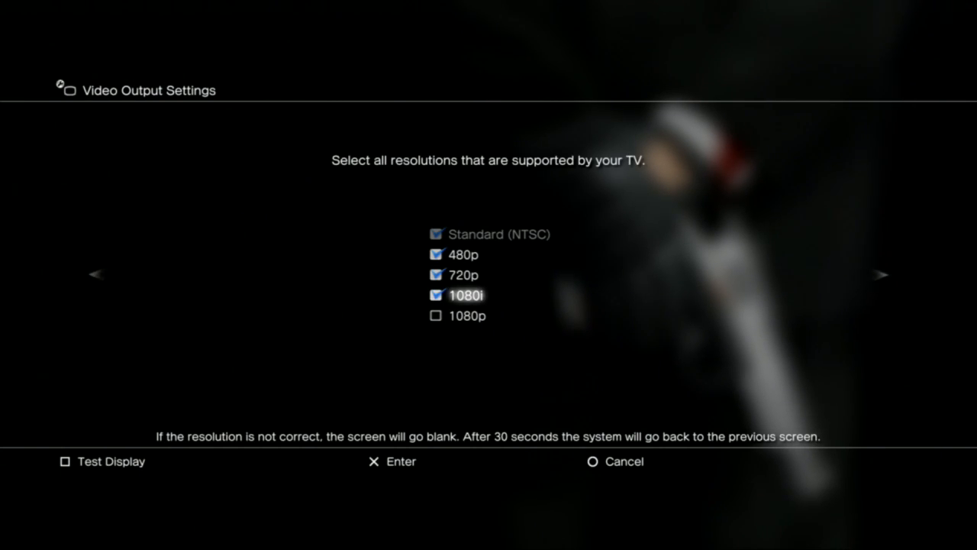
Back out of the supported-resolutions screen to the connector choice, Component / D-Terminal still highlighted
key("enter")
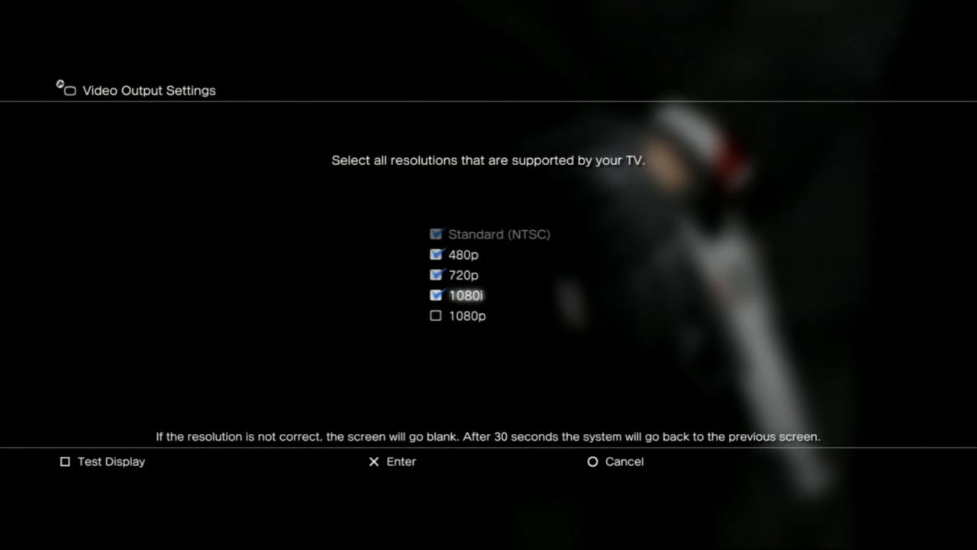
key("enter")
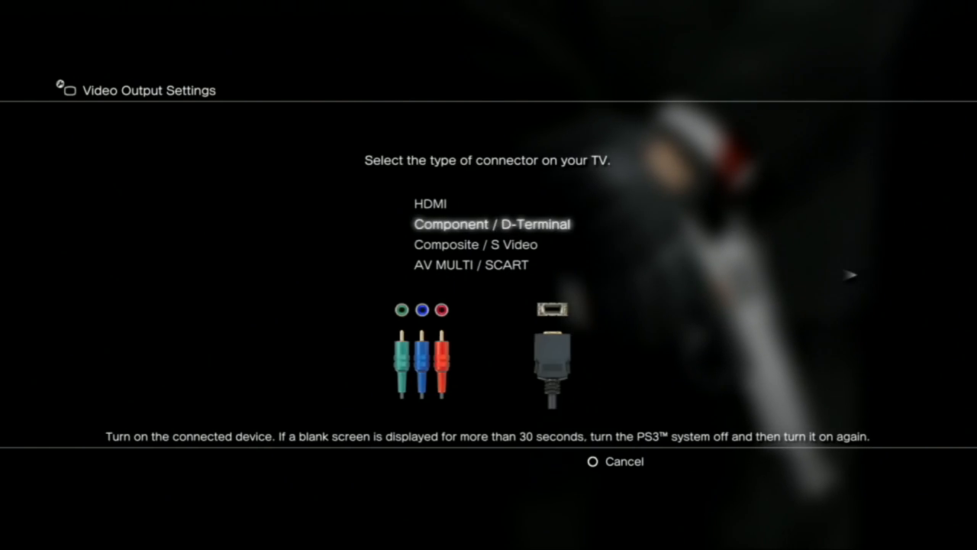
Review Composite, HDMI and Component connectors, then raise the cancel-setup confirmation warning
left_click(593, 461)
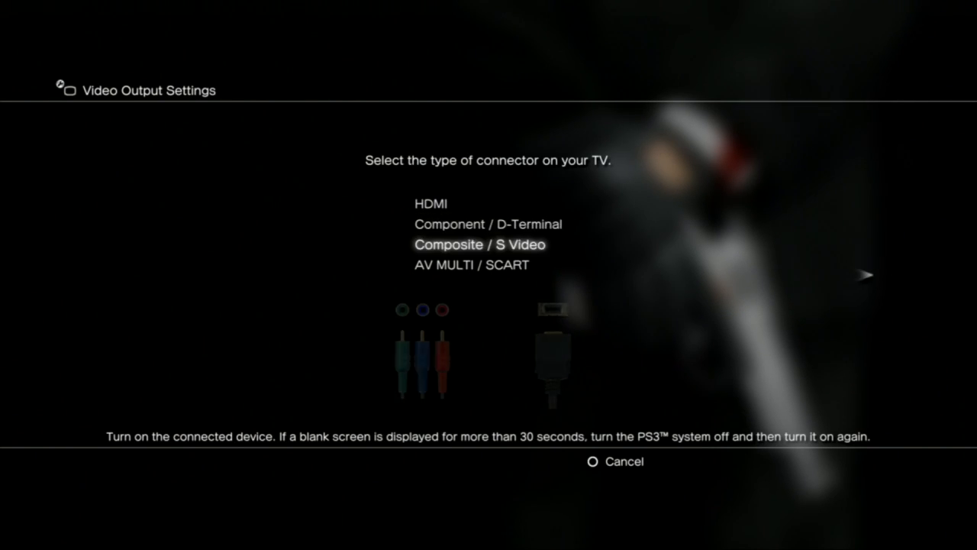
key("Up")
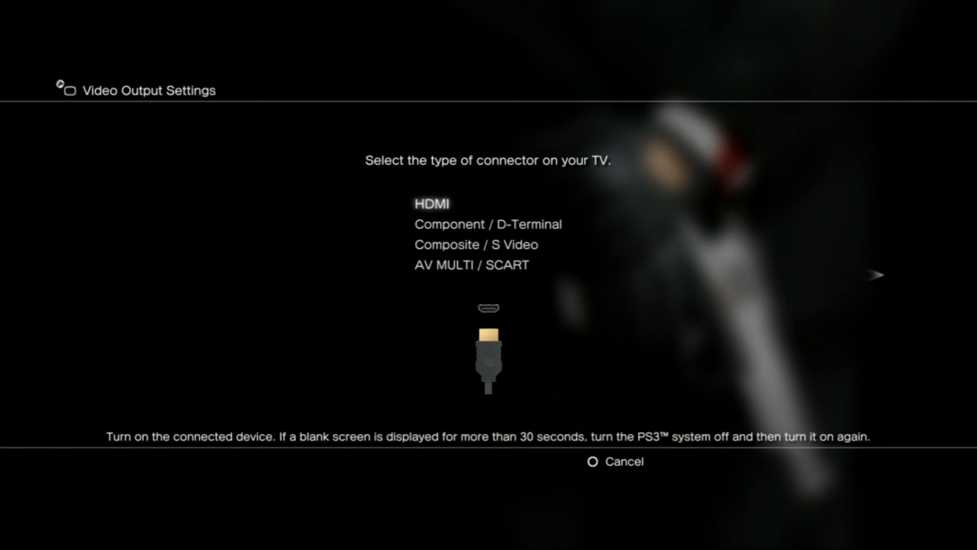
key("Down")
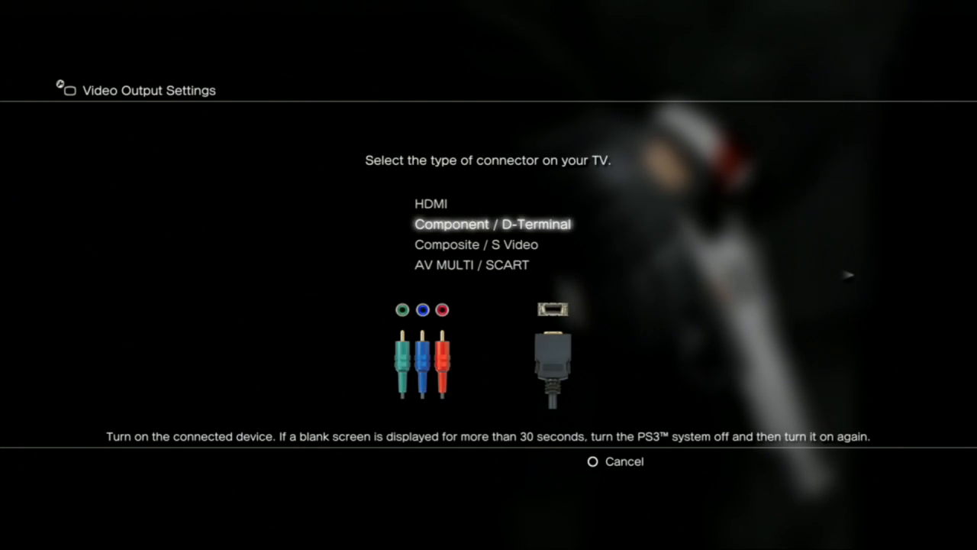
mouse_move(883, 274)
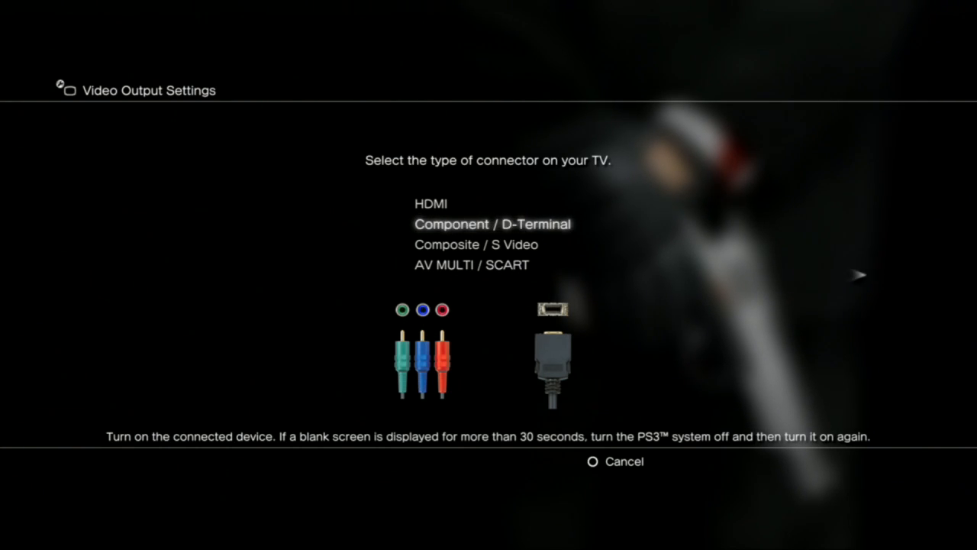
left_click(614, 462)
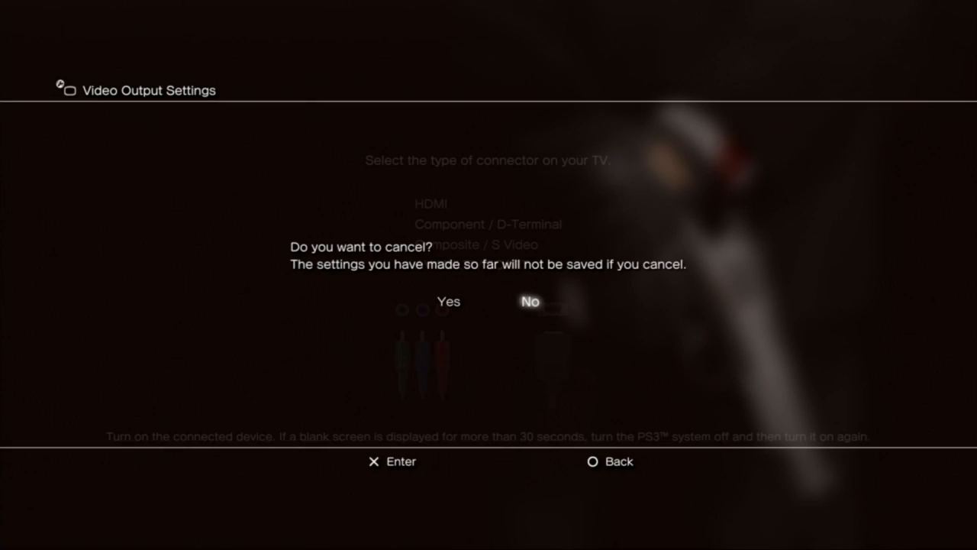